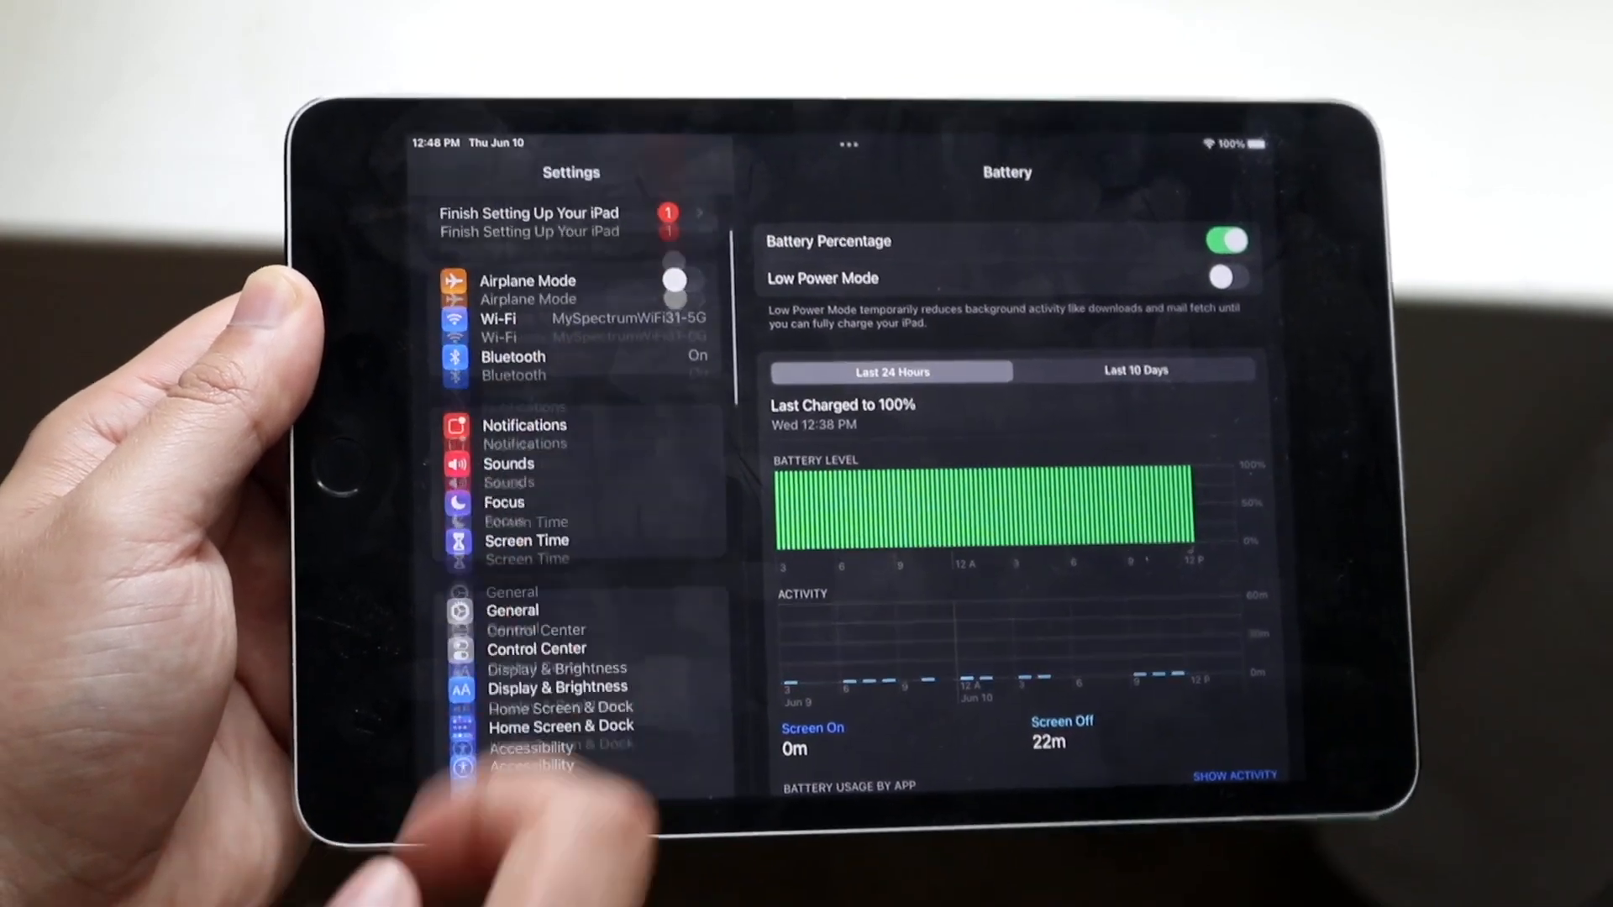
Step: Scroll down to leave Settings and return to the Home Screen's app grid and dock
scroll(down, 3)
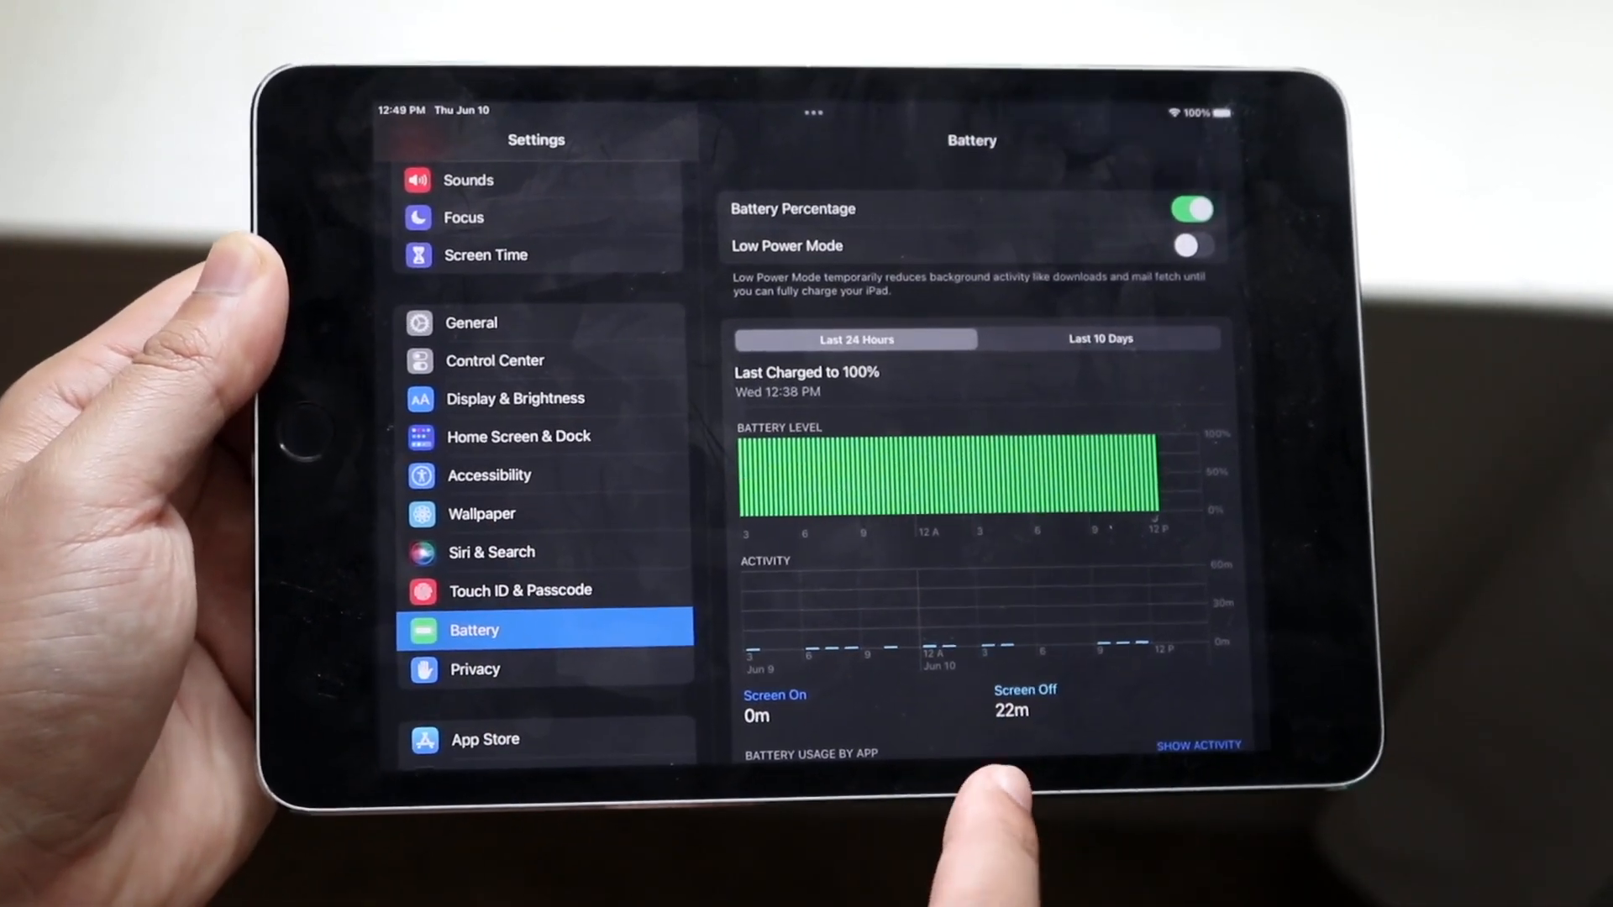
scroll(down, 3)
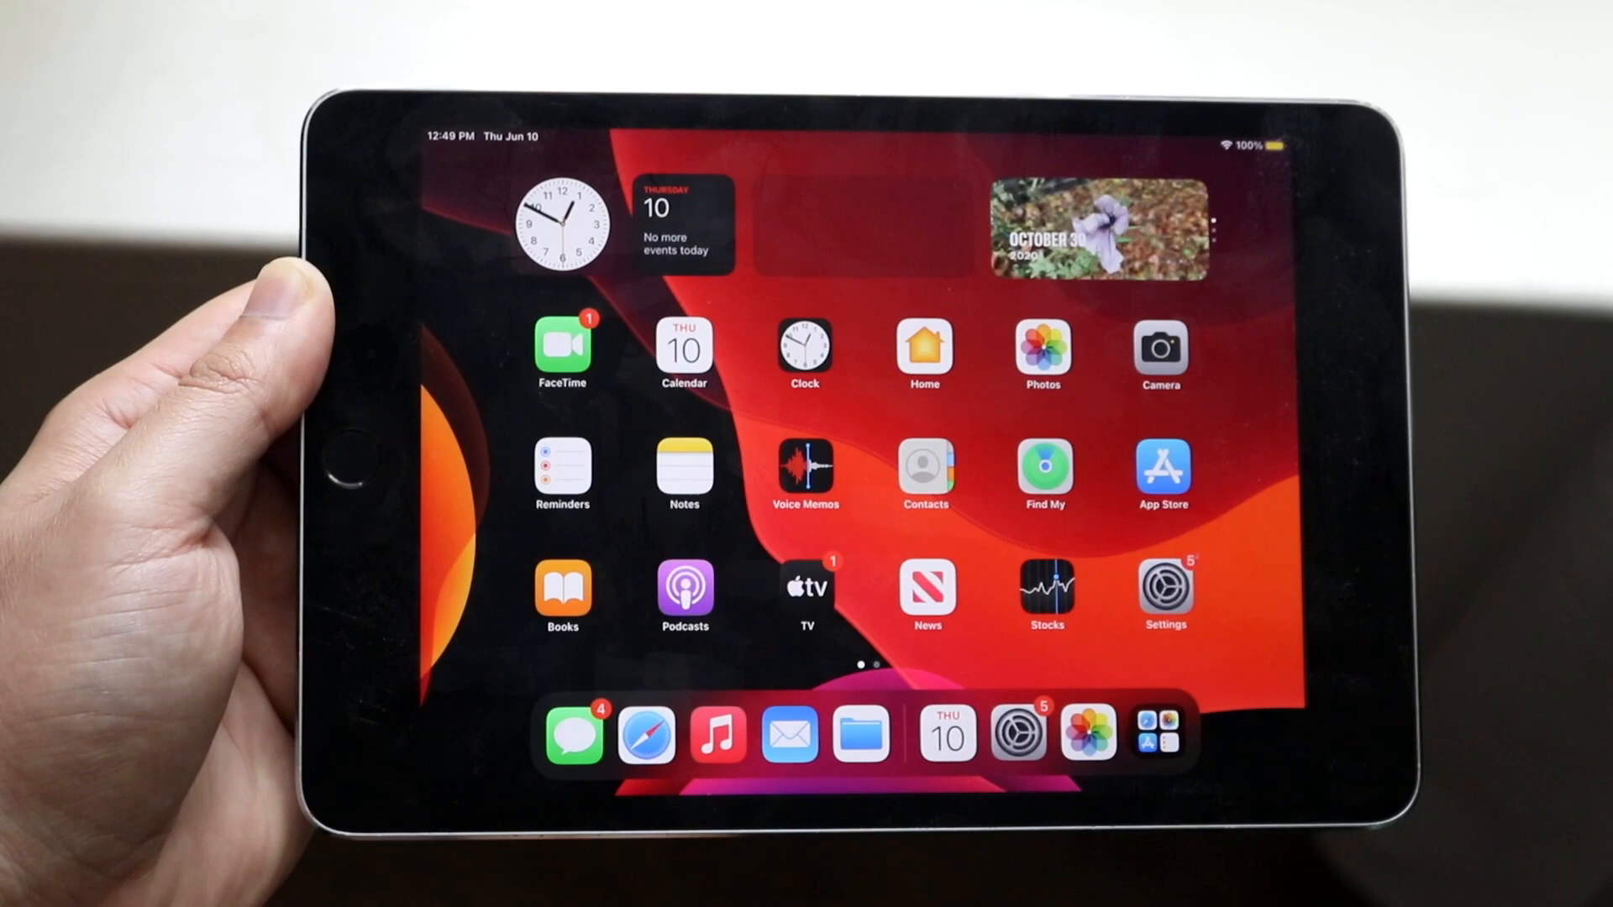
scroll(left, 3)
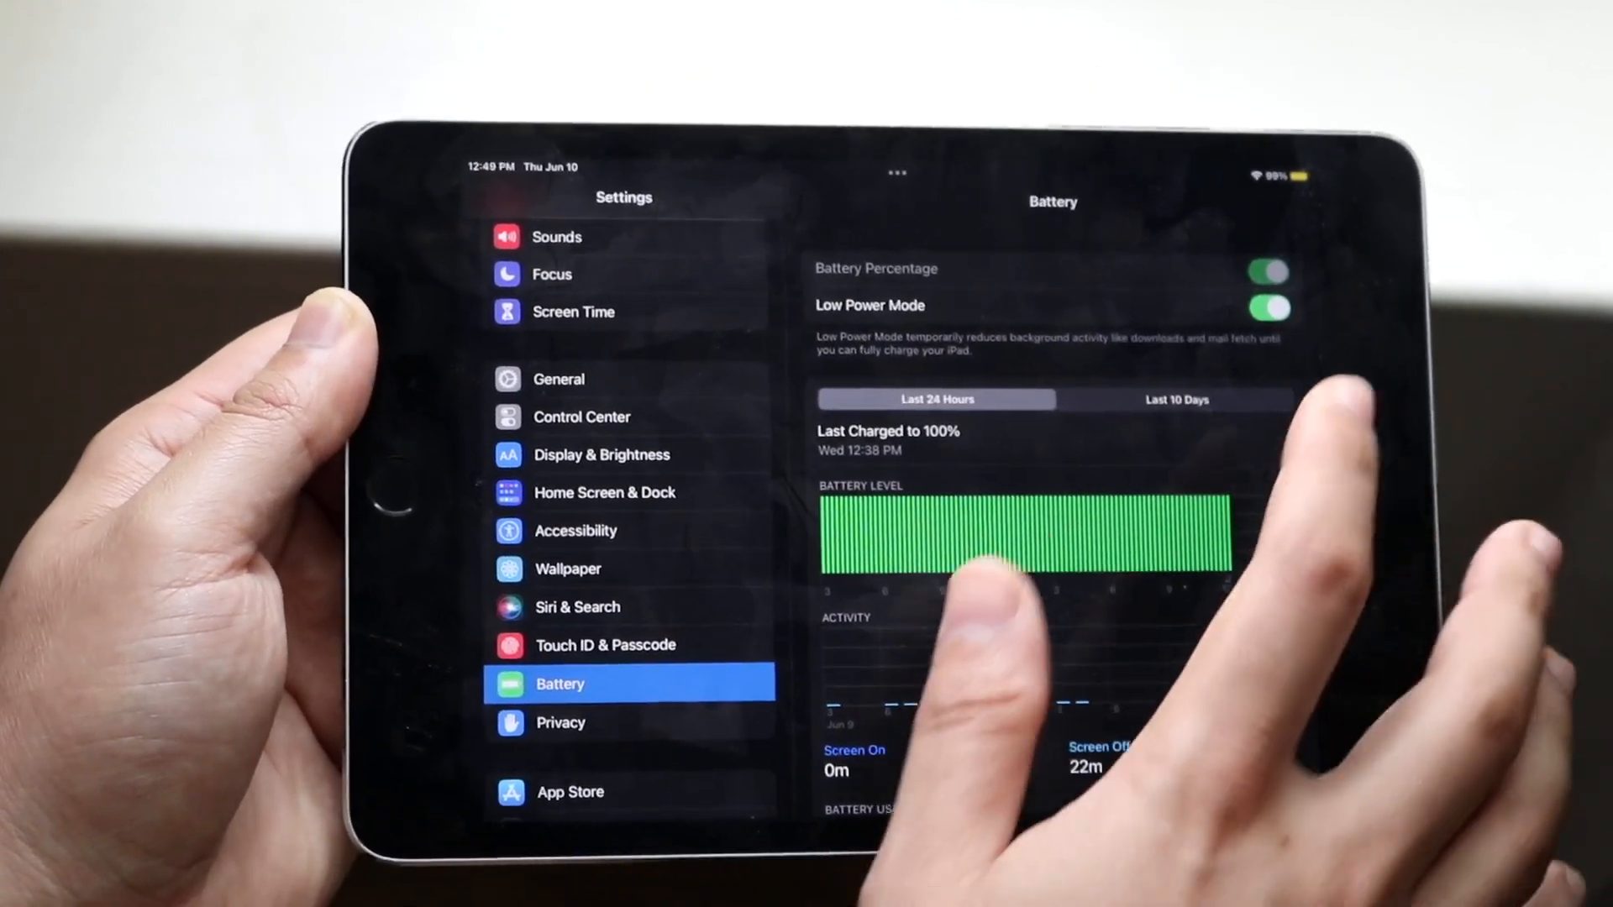
Step: Toggle Low Power Mode off on the Battery page, restoring the normal battery icon
click(1267, 310)
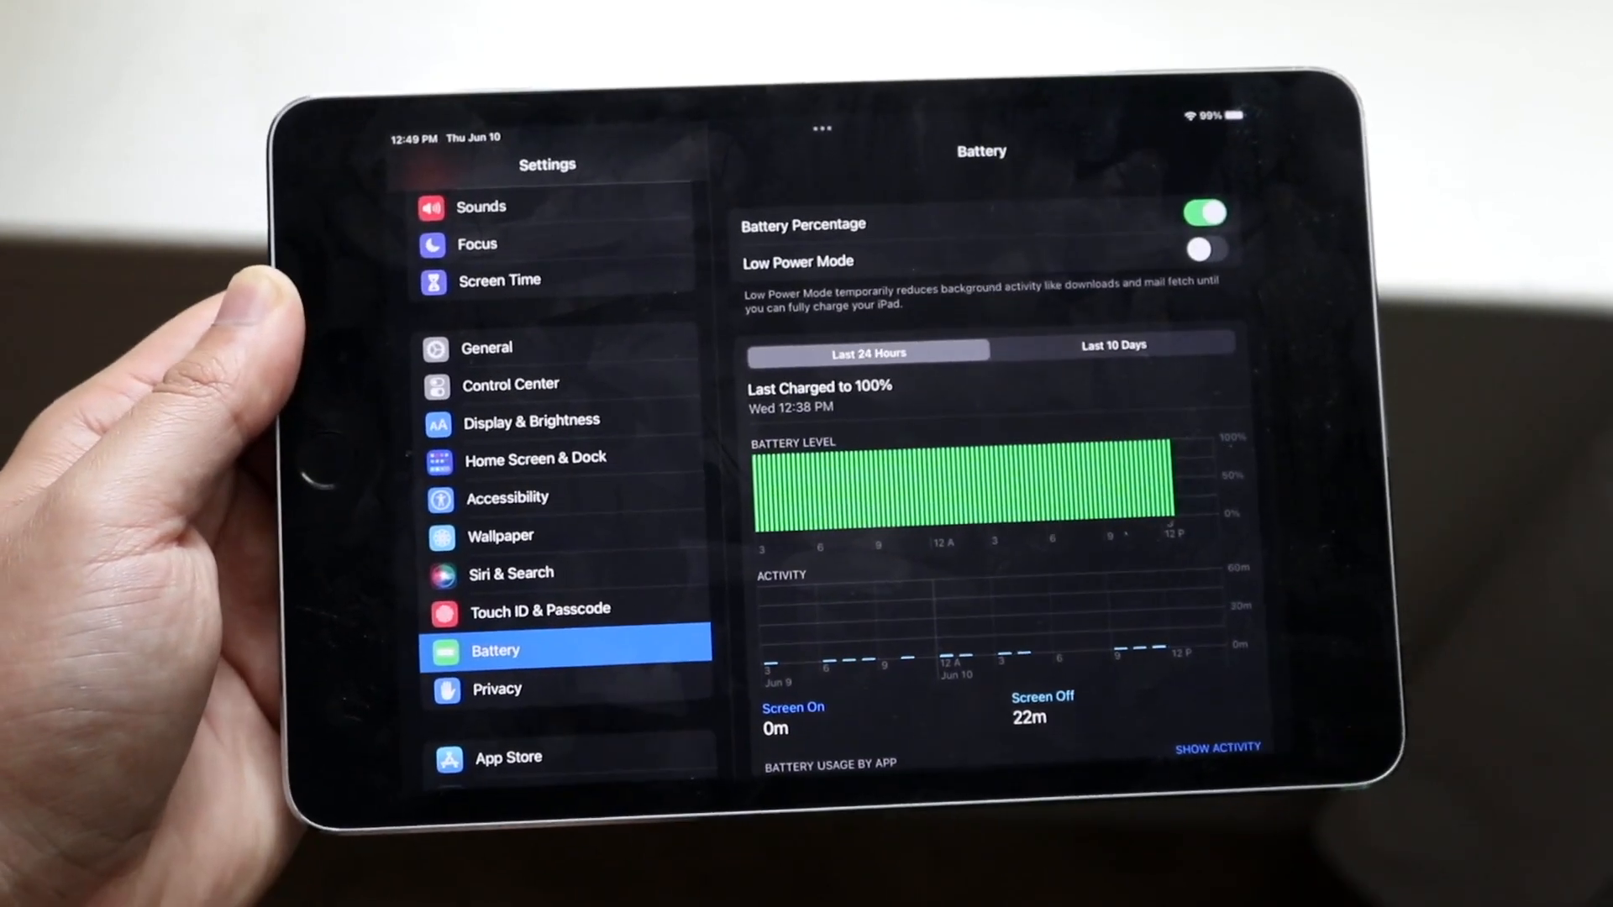